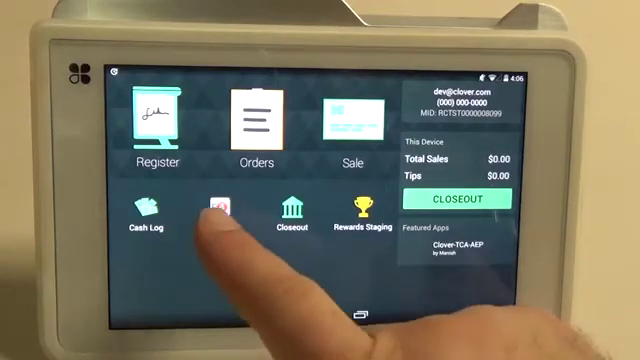
Launch the Factor4 Gift app from the Clover home screen.
{"action": "left_click", "coordinate": [212, 208]}
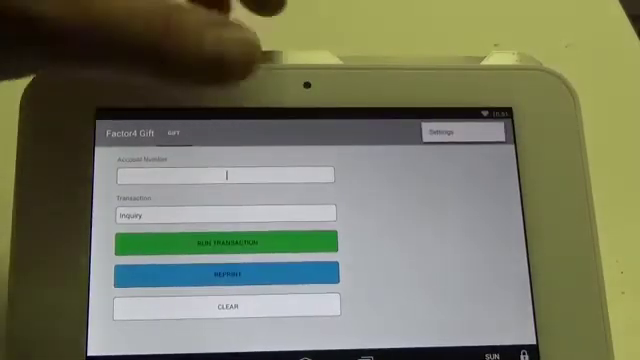
Exit the Factor4 Gift app back to the Clover home screen.
{"action": "left_click", "coordinate": [456, 132]}
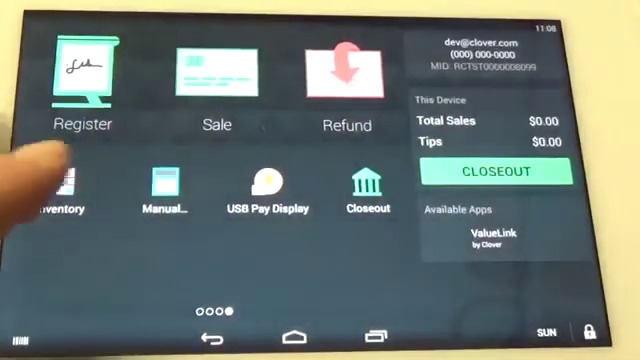
Add a new Inventory item and begin naming it 'F4 Gift Card'.
{"action": "left_click", "coordinate": [56, 196]}
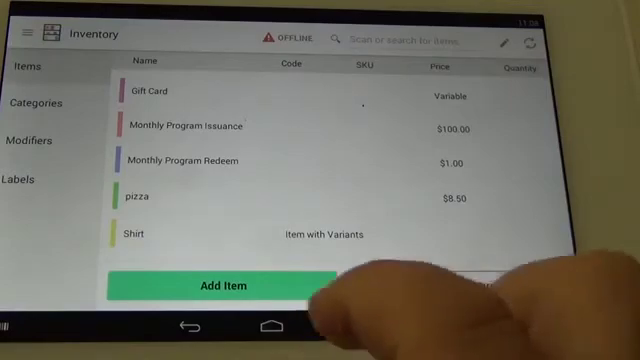
{"action": "left_click", "coordinate": [224, 284]}
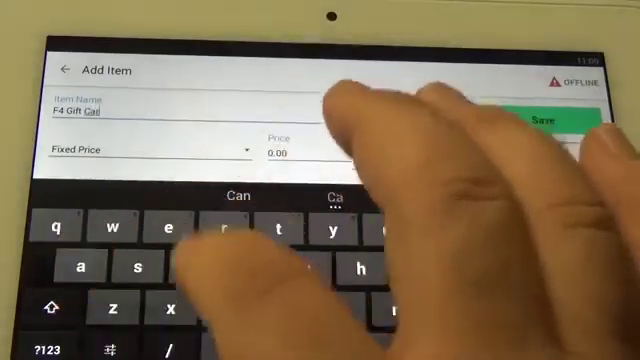
Finish the item name and bring up the Labels screen for the new item.
{"action": "left_click", "coordinate": [280, 152]}
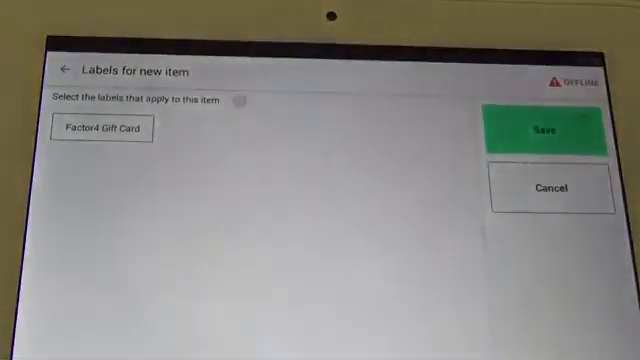
Apply the Factor4 Gift Card label to the F4 Gift Card item.
{"action": "left_click", "coordinate": [104, 132]}
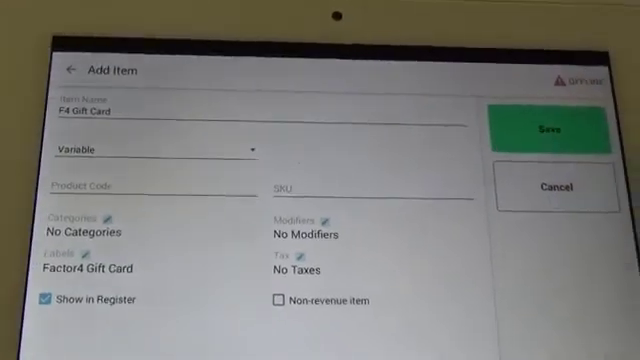
Save the F4 Gift Card item so it lists with variable pricing.
{"action": "left_click", "coordinate": [536, 132]}
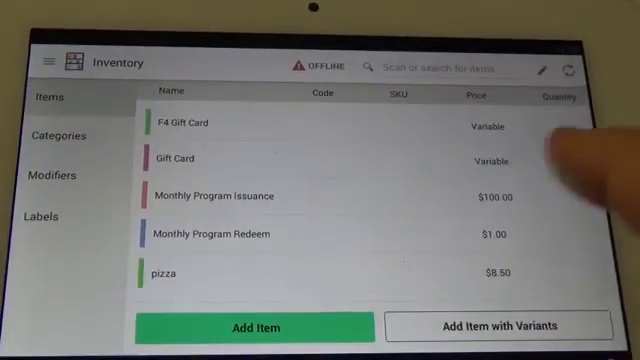